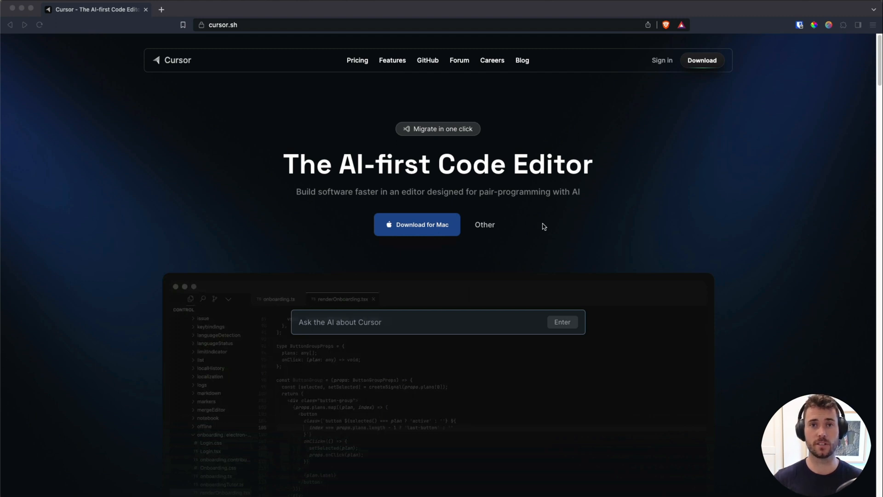
{"action": "mouse_move", "coordinate": [541, 224]}
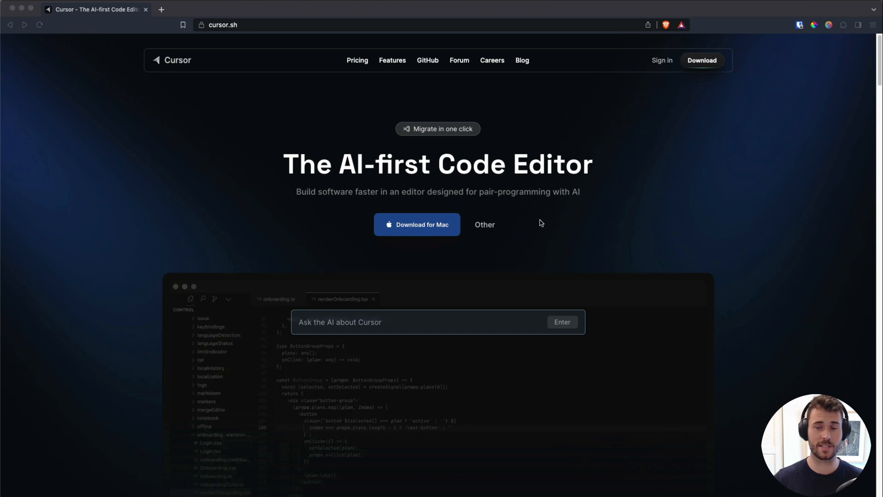
Step: Scroll the cursor.sh homepage past the hero and company logos to the 'Chat with your project' features
{"action": "scroll", "scroll_direction": "down", "scroll_amount": 3}
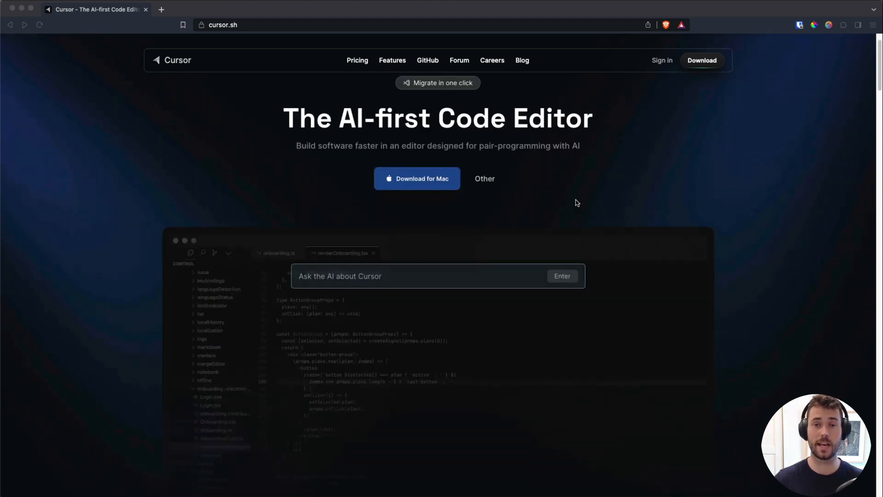
{"action": "scroll", "scroll_direction": "down", "scroll_amount": 3}
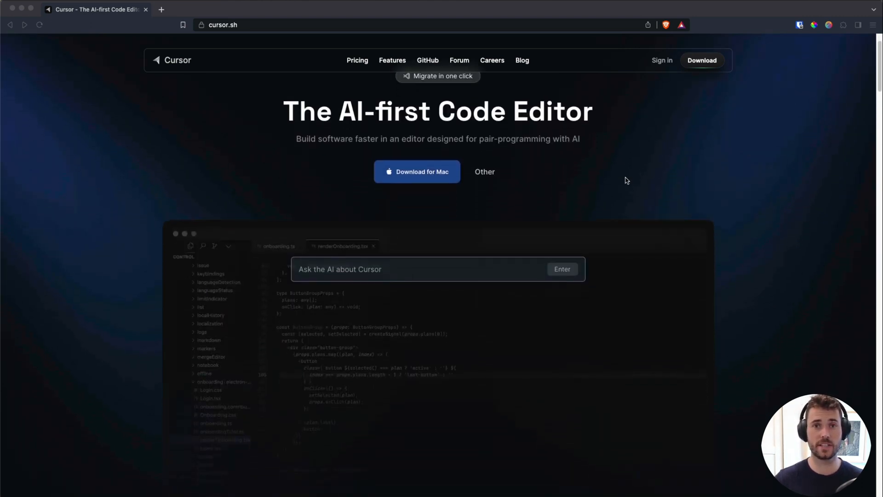
{"action": "scroll", "scroll_direction": "down", "scroll_amount": 3}
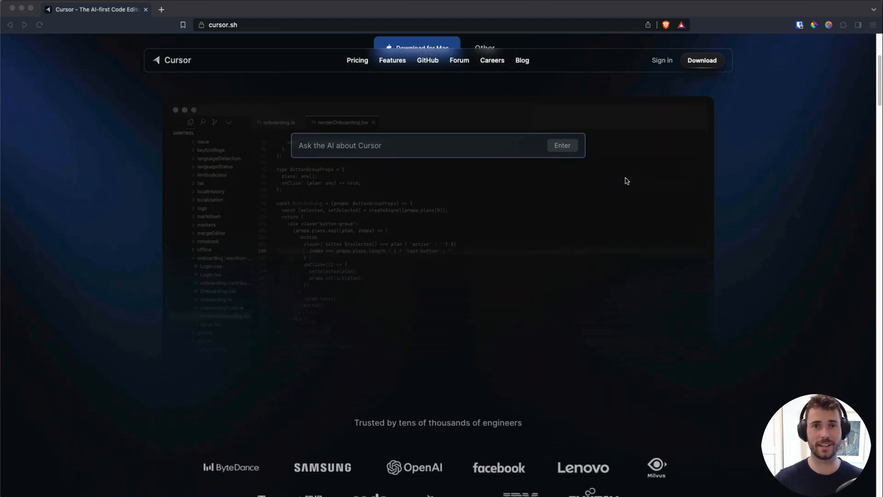
{"action": "scroll", "scroll_direction": "down", "scroll_amount": 3}
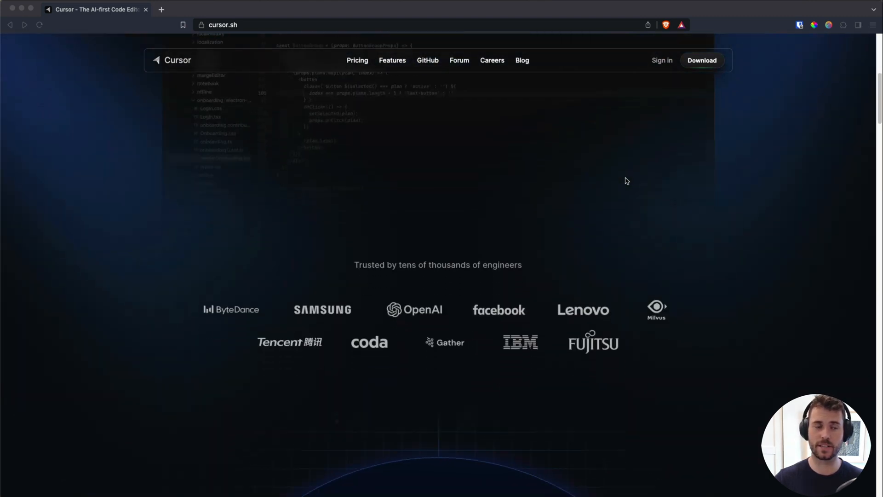
{"action": "scroll", "scroll_direction": "down", "scroll_amount": 3}
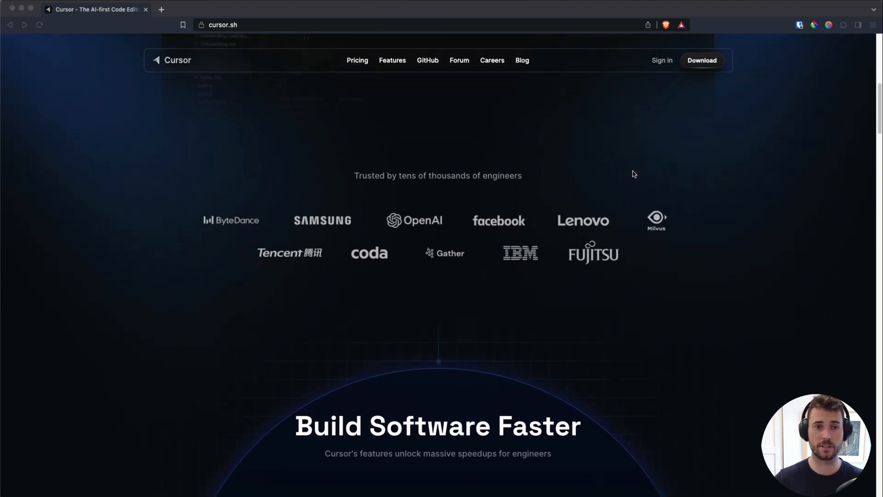
{"action": "scroll", "scroll_direction": "down", "scroll_amount": 3}
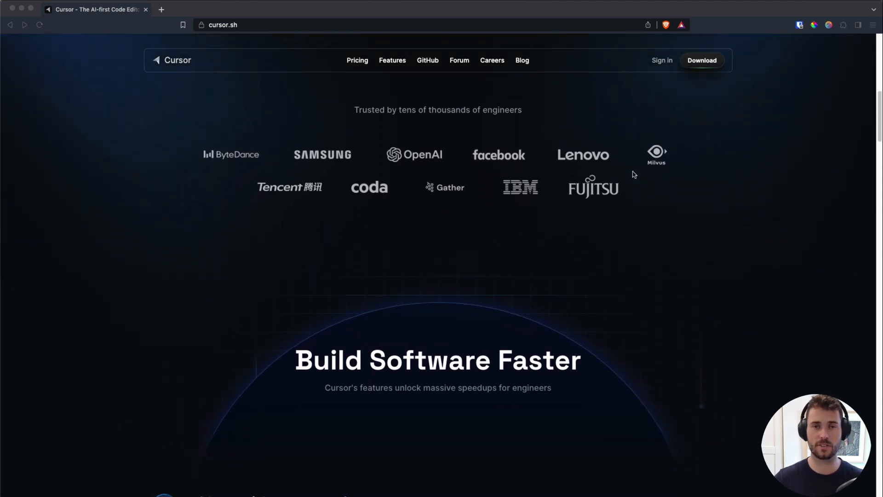
{"action": "scroll", "scroll_direction": "down", "scroll_amount": 3}
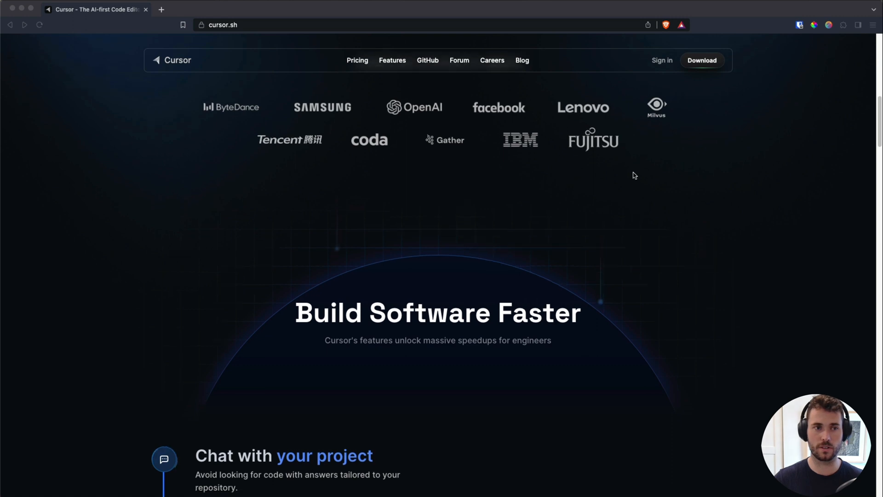
{"action": "scroll", "scroll_direction": "down", "scroll_amount": 3}
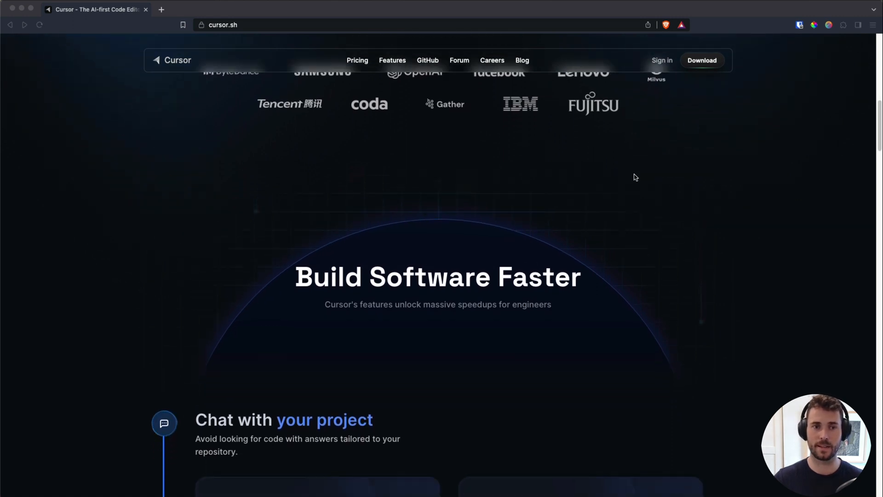
{"action": "scroll", "scroll_direction": "down", "scroll_amount": 3}
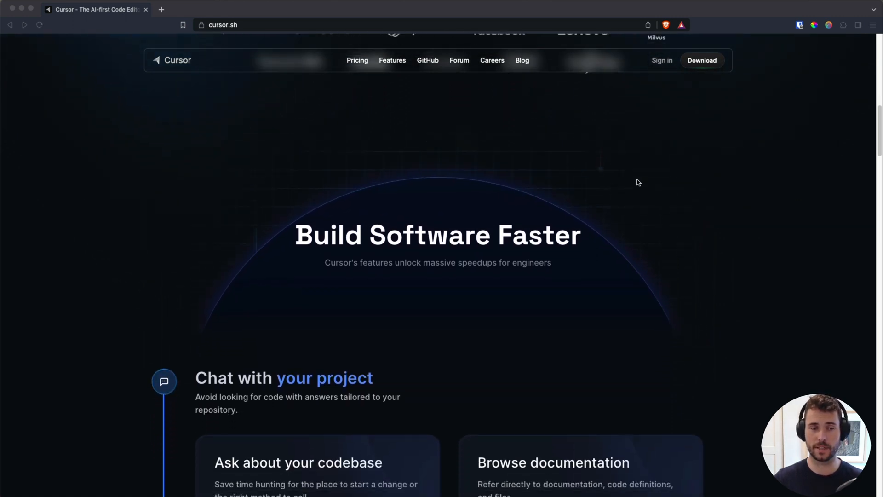
{"action": "scroll", "scroll_direction": "down", "scroll_amount": 3}
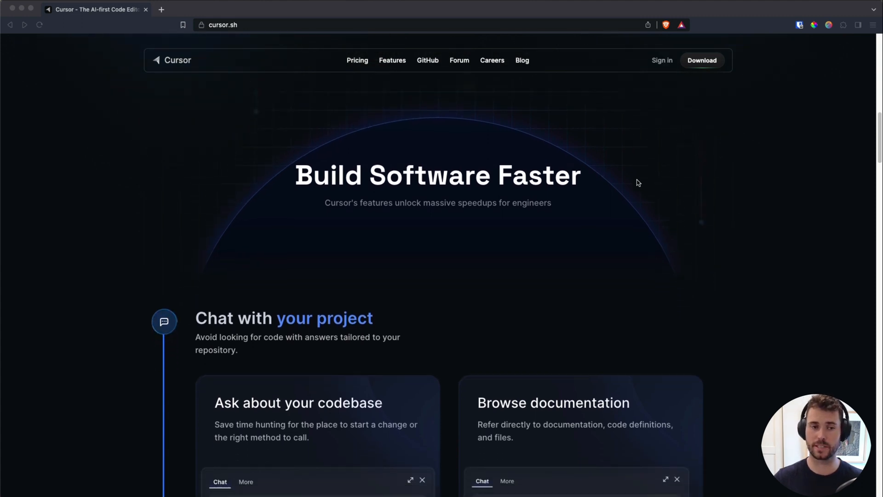
Step: Go to the Pricing page and review the Free, Pro and Business membership plans
{"action": "left_click", "coordinate": [357, 60]}
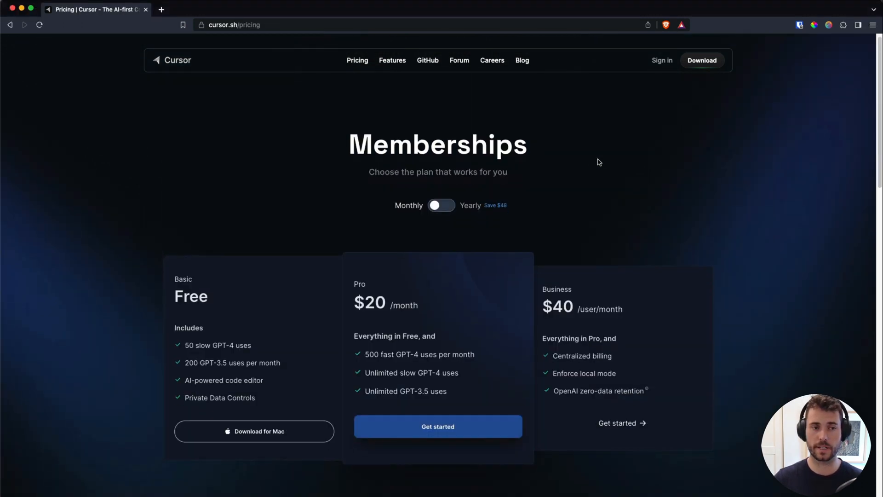
{"action": "scroll", "scroll_direction": "down", "scroll_amount": 3}
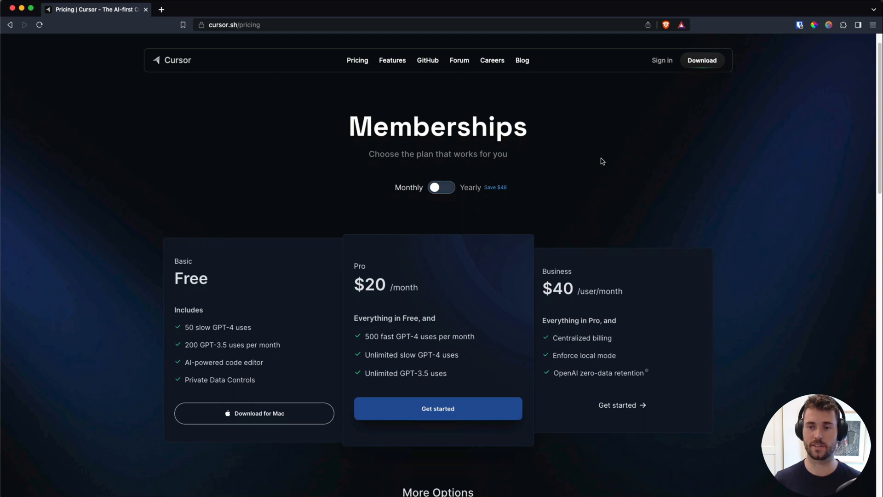
{"action": "scroll", "scroll_direction": "down", "scroll_amount": 3}
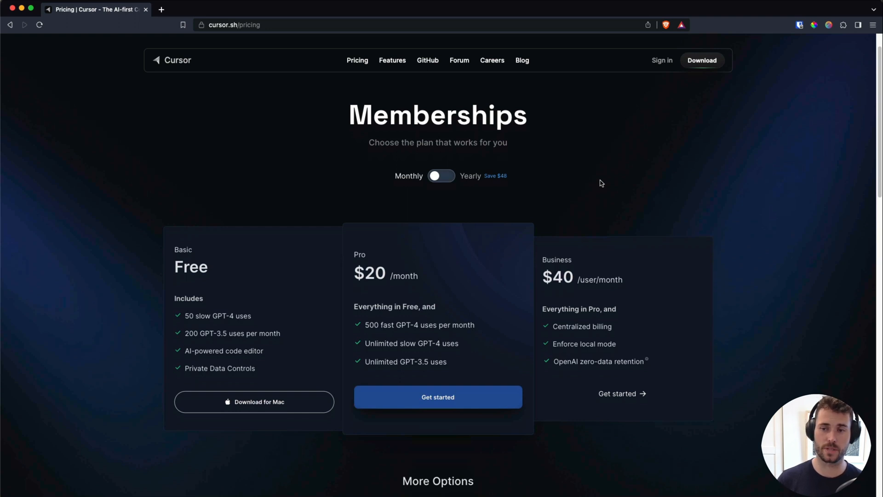
{"action": "scroll", "scroll_direction": "down", "scroll_amount": 3}
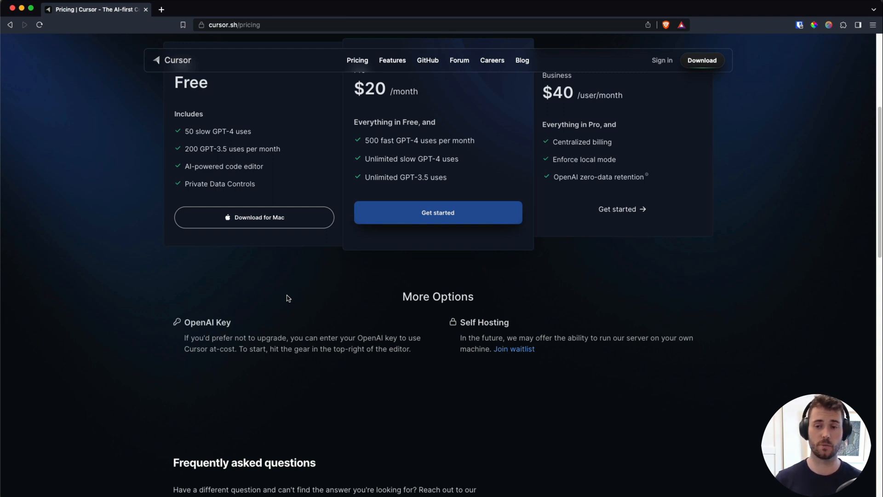
Step: Continue down through More Options and the Frequently asked questions
{"action": "scroll", "scroll_direction": "down", "scroll_amount": 3}
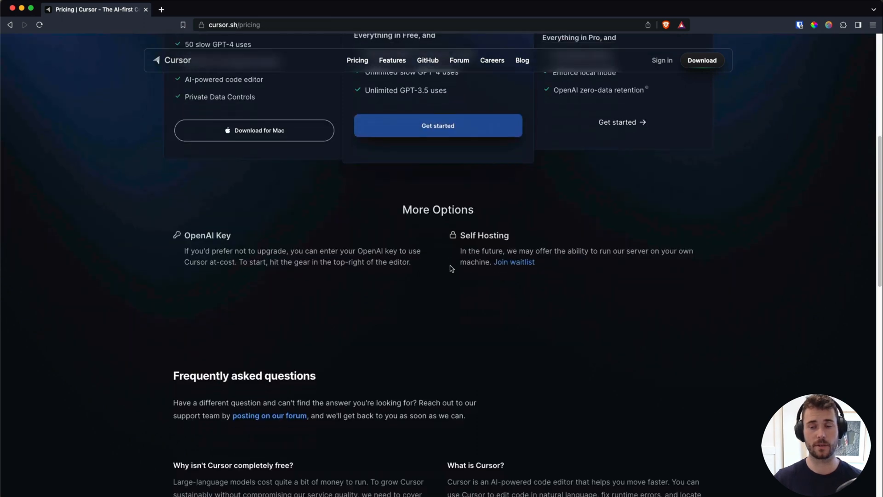
{"action": "scroll", "scroll_direction": "down", "scroll_amount": 3}
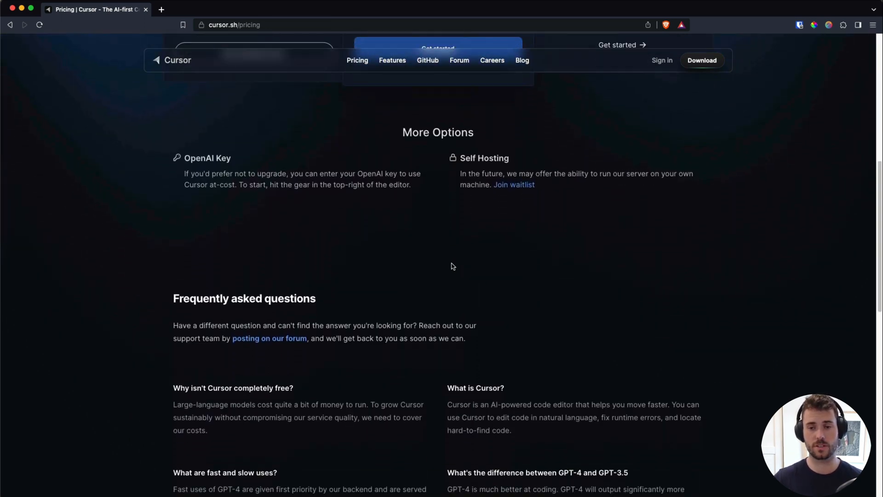
{"action": "scroll", "scroll_direction": "down", "scroll_amount": 3}
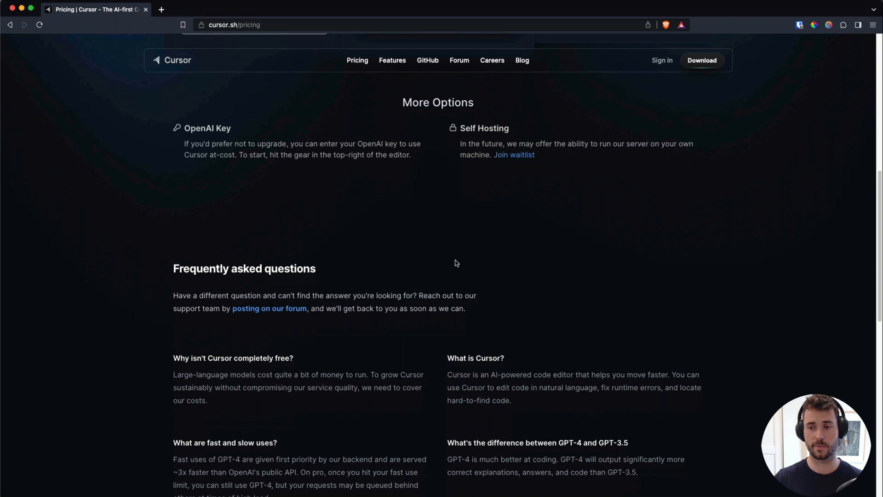
{"action": "scroll", "scroll_direction": "down", "scroll_amount": 3}
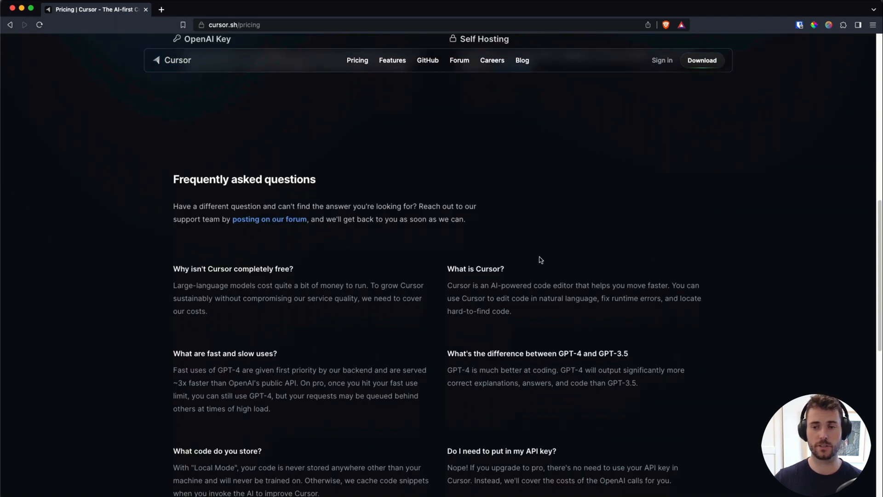
{"action": "mouse_move", "coordinate": [538, 256]}
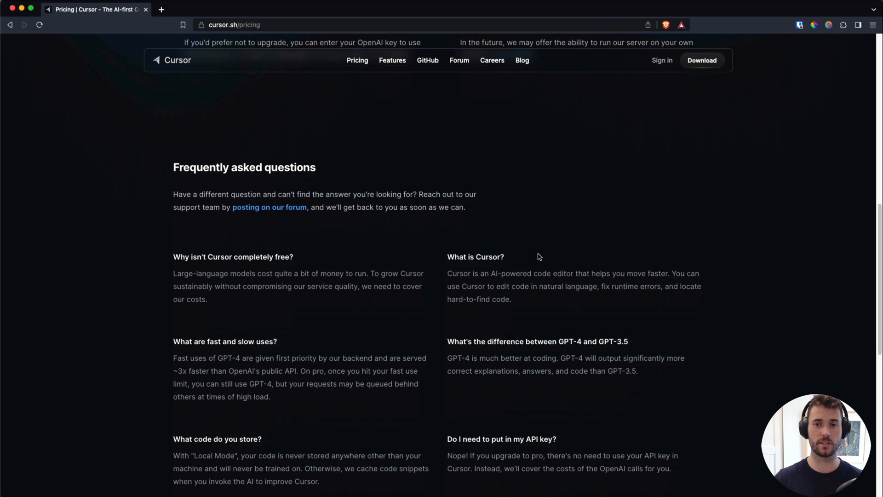
{"action": "scroll", "scroll_direction": "down", "scroll_amount": 3}
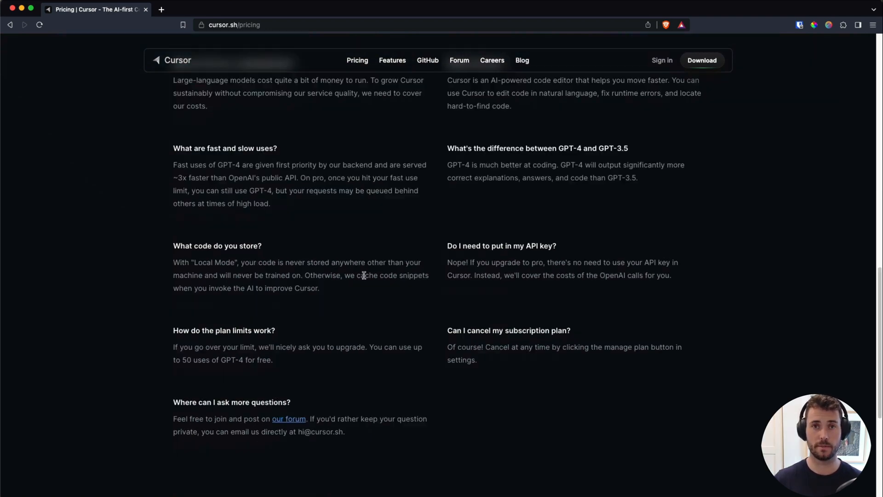
{"action": "scroll", "scroll_direction": "down", "scroll_amount": 3}
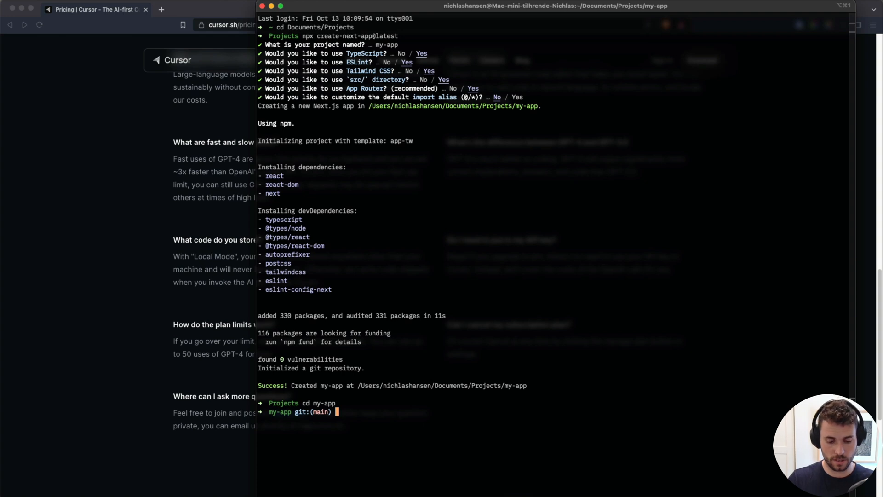
Step: Run `cursor .` in the my-app folder to launch the project in Cursor
{"action": "type", "text": "code ."}
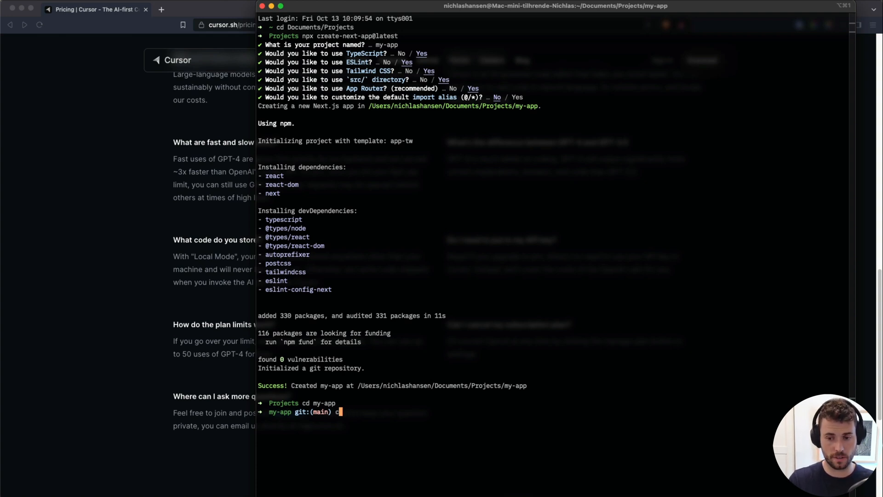
{"action": "type", "text": "ursor ."}
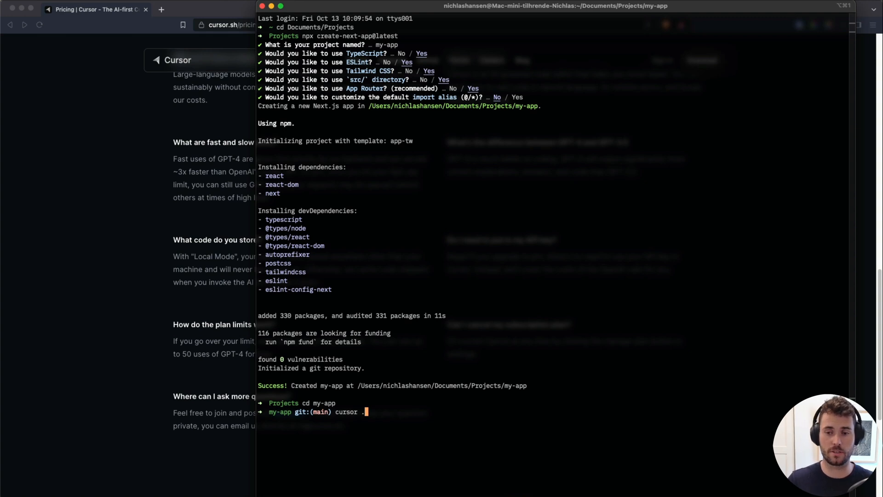
{"action": "key", "text": "enter"}
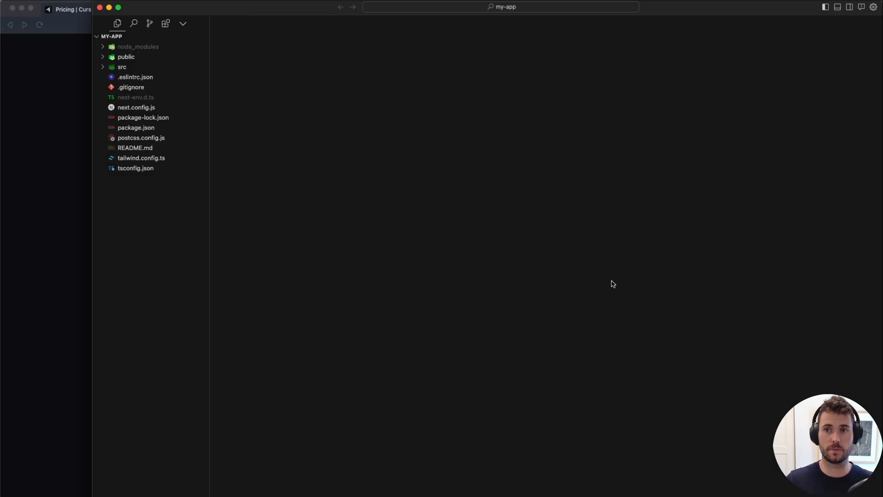
{"action": "mouse_move", "coordinate": [546, 235]}
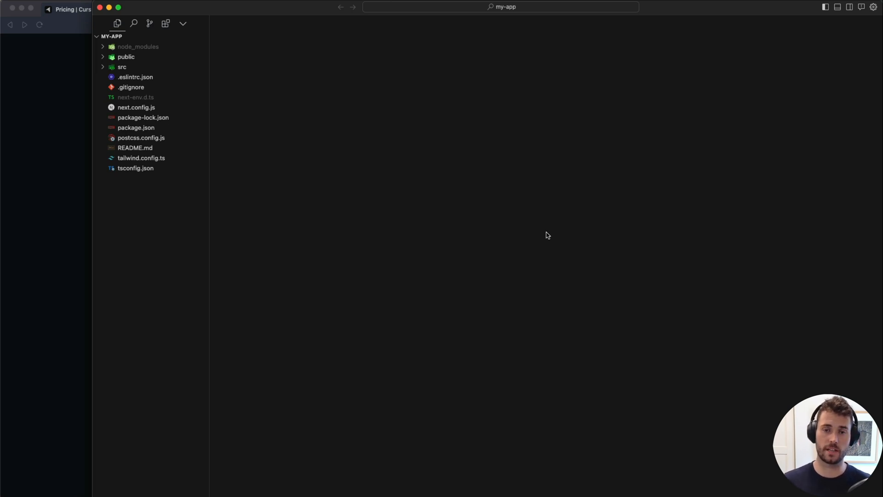
Step: Open src/app/page.tsx and bring up the Cmd+K inline AI prompt
{"action": "left_click", "coordinate": [122, 66]}
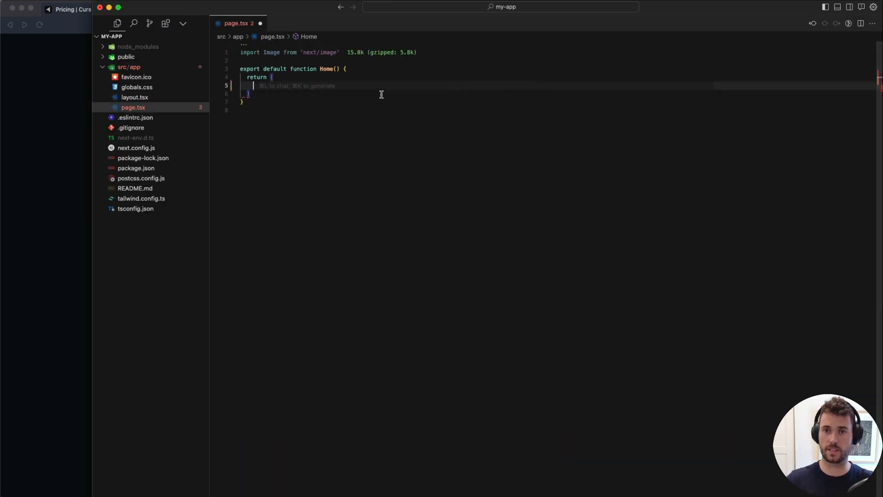
{"action": "key", "text": "cmd+k"}
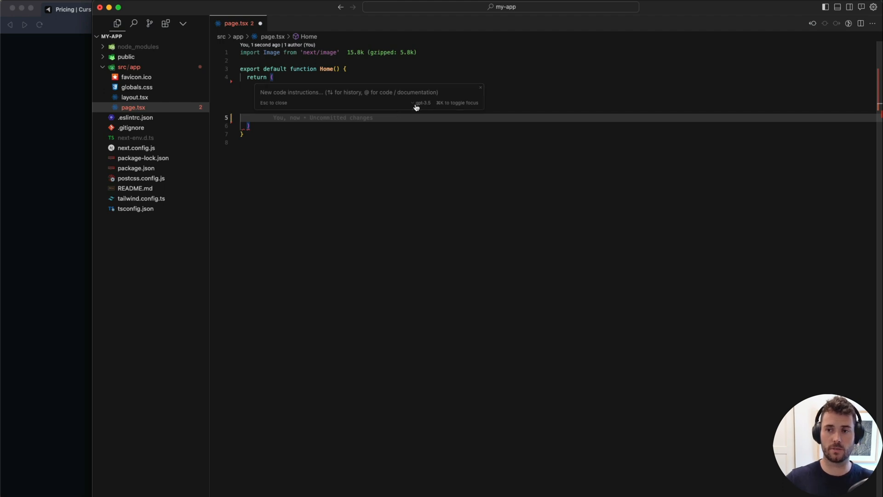
Step: Request a black Tailwind nav bar with blue Home, About and Contact links and accept the generated code
{"action": "left_click", "coordinate": [422, 103]}
{"action": "type", "text": "I want you to create a navigation bar, include the links for home, about and contact. Use TailwindCss as styling and make the links blue and the navigation bar black"}
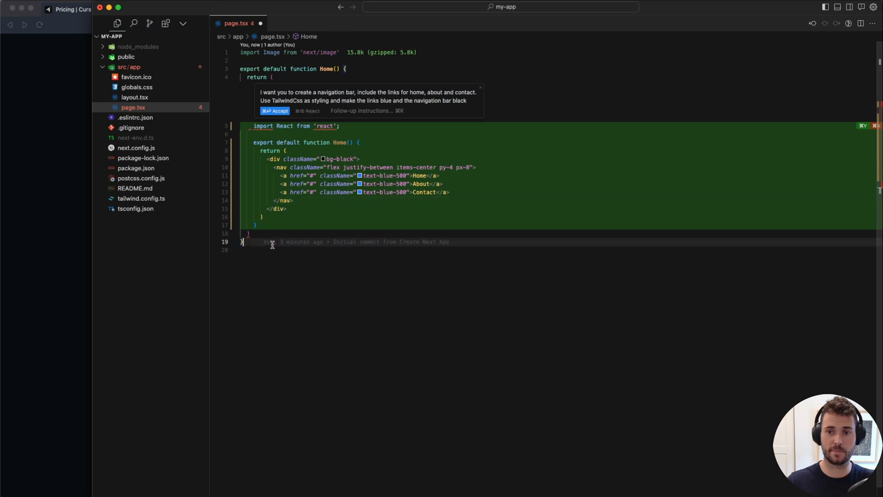
{"action": "left_click", "coordinate": [274, 110]}
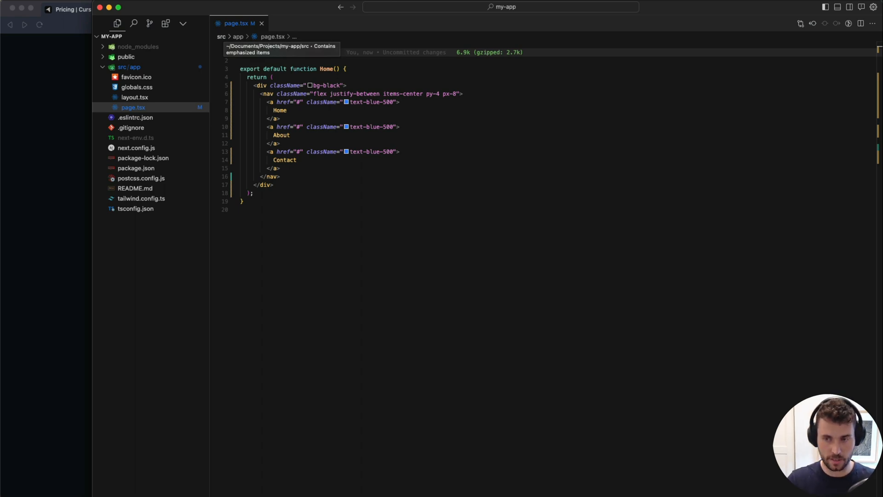
Step: Create components/Nav.tsx and draft the responsive Tailwind navbar request in the AI prompt
{"action": "left_click", "coordinate": [860, 6]}
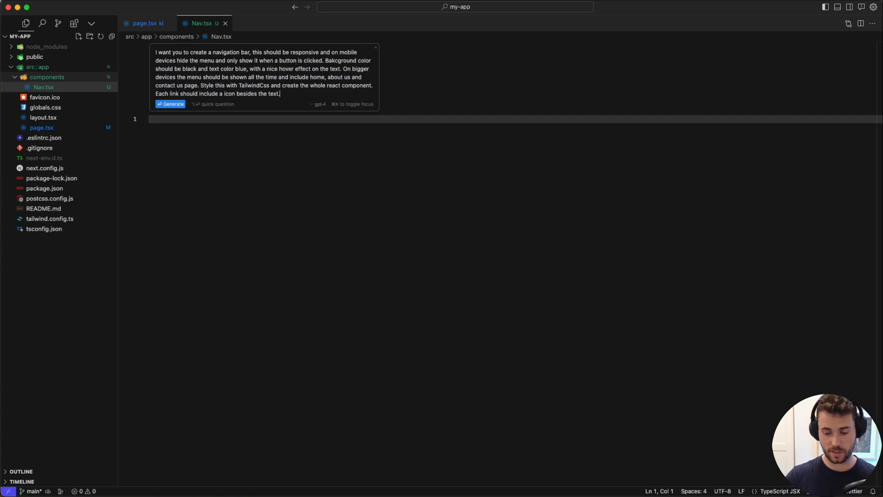
Step: Generate the responsive Nav component with Home, About Us, Contact Us icons and a mobile menu toggle
{"action": "left_click", "coordinate": [170, 104]}
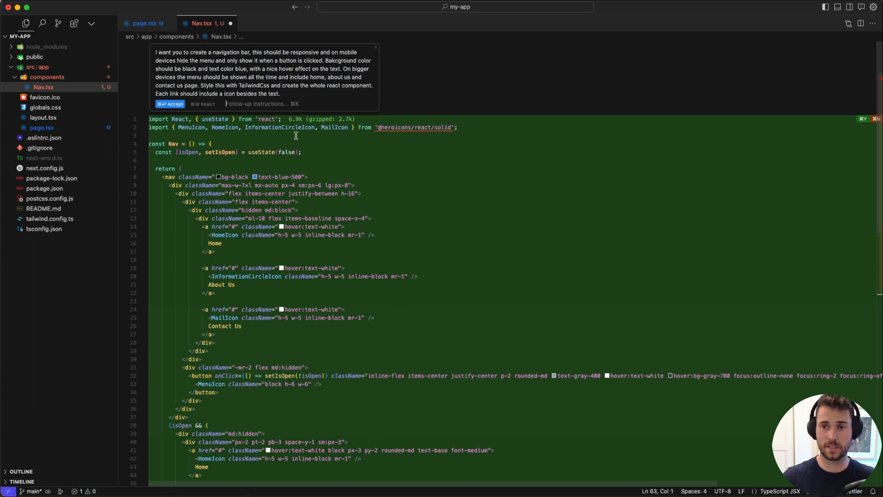
{"action": "mouse_move", "coordinate": [433, 128]}
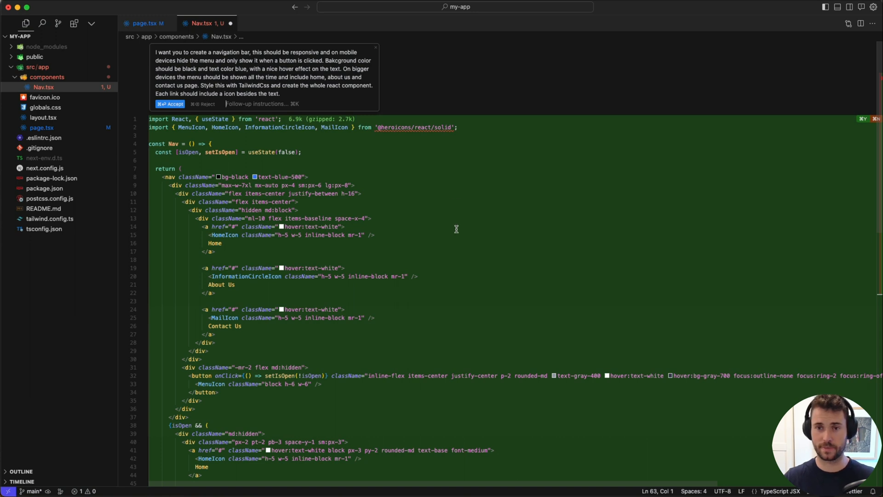
{"action": "mouse_move", "coordinate": [455, 225]}
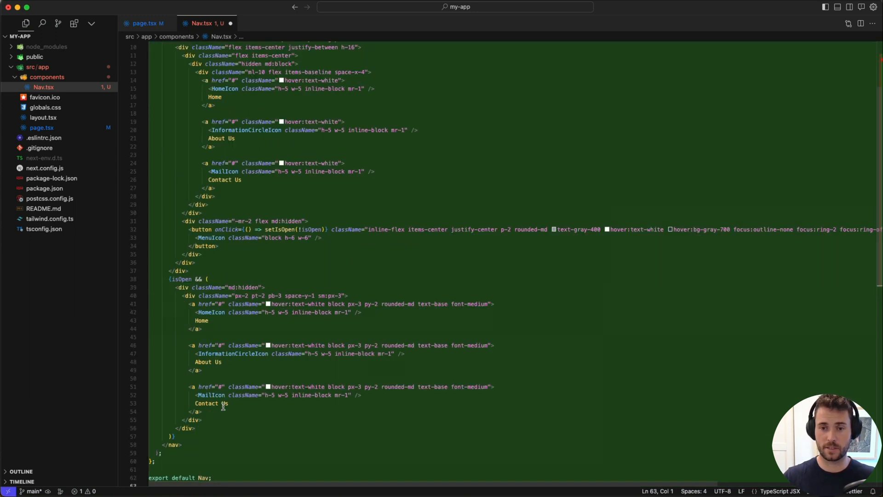
{"action": "double_click", "coordinate": [211, 394]}
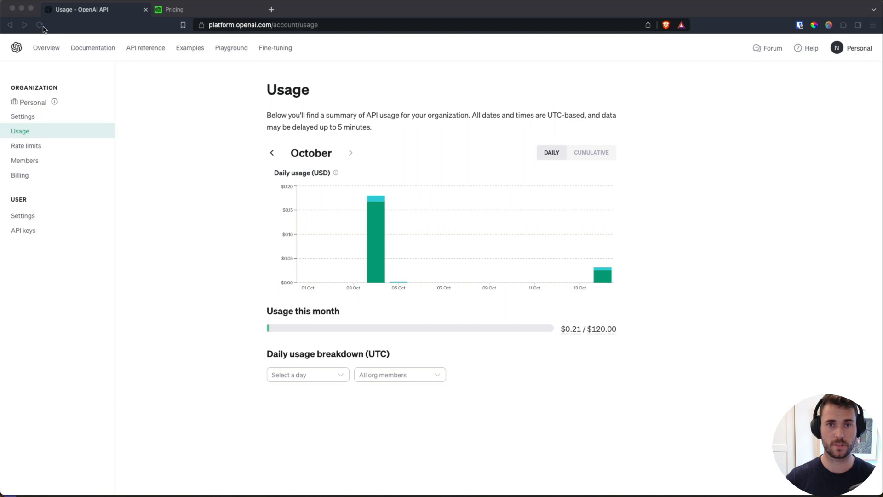
{"action": "mouse_move", "coordinate": [409, 190]}
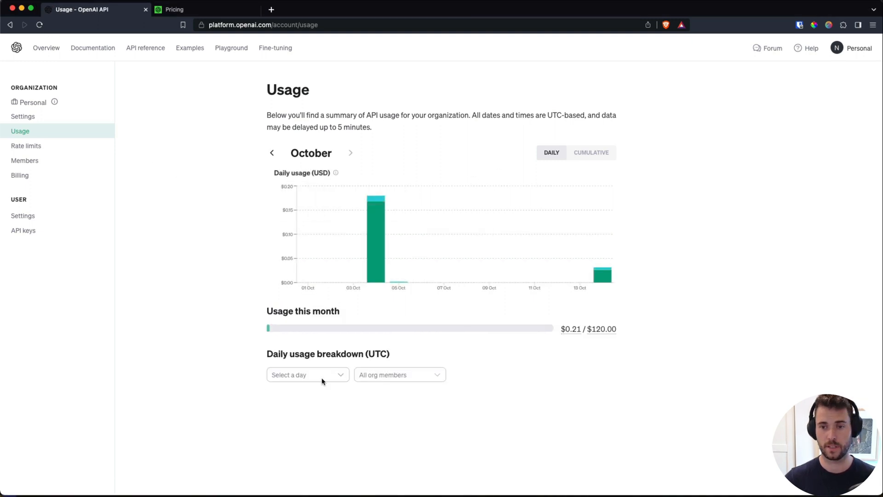
Step: Show the 14 oktober 2023 language model usage breakdown and highlight the last GPT-4 request's token count
{"action": "left_click", "coordinate": [308, 375]}
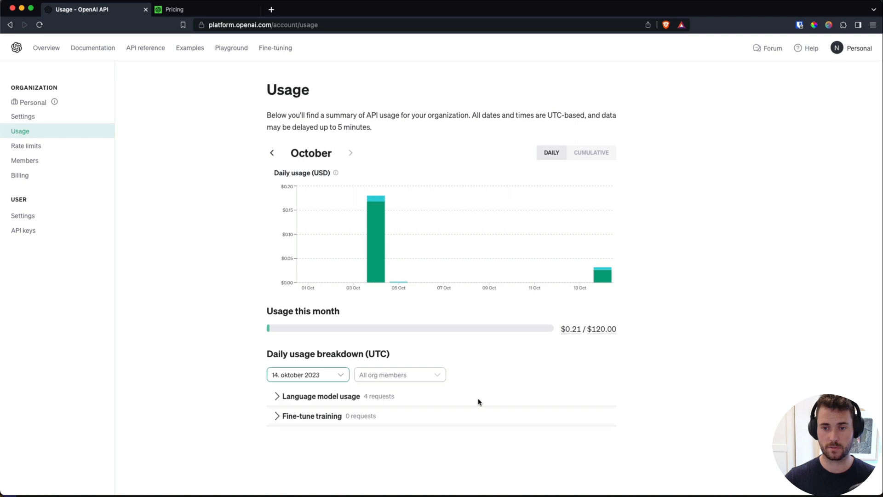
{"action": "left_click", "coordinate": [276, 396]}
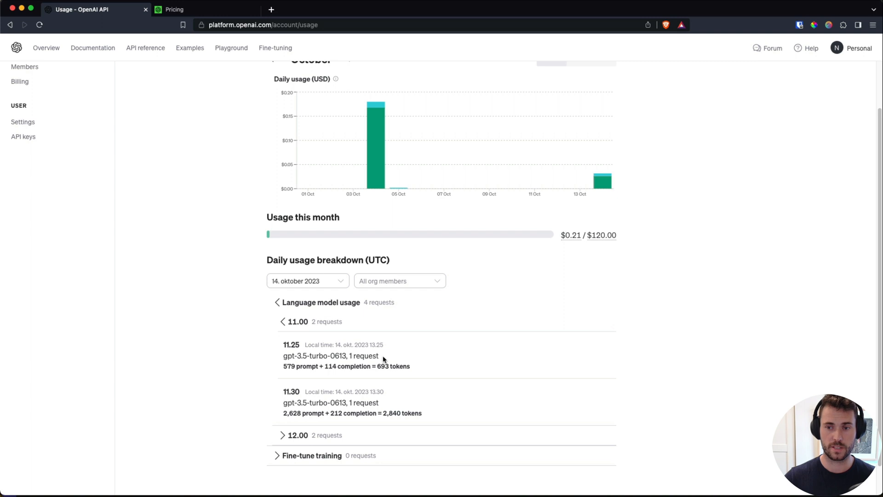
{"action": "double_click", "coordinate": [382, 366]}
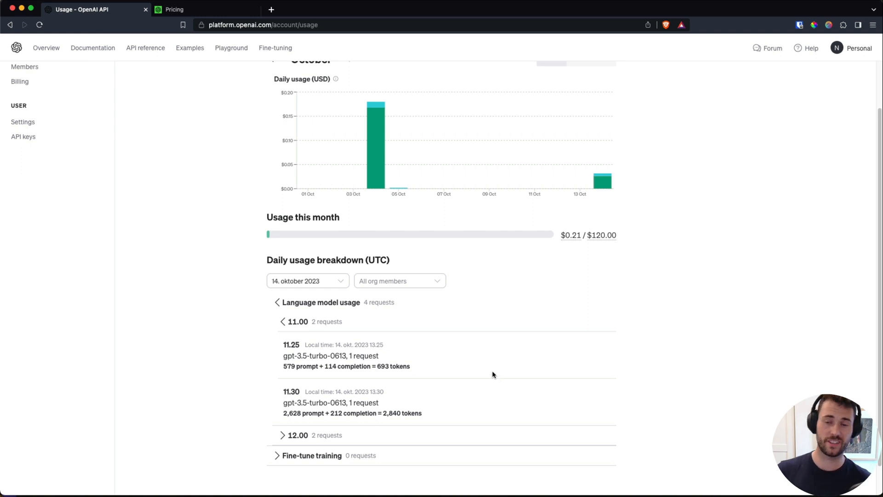
{"action": "mouse_move", "coordinate": [639, 189]}
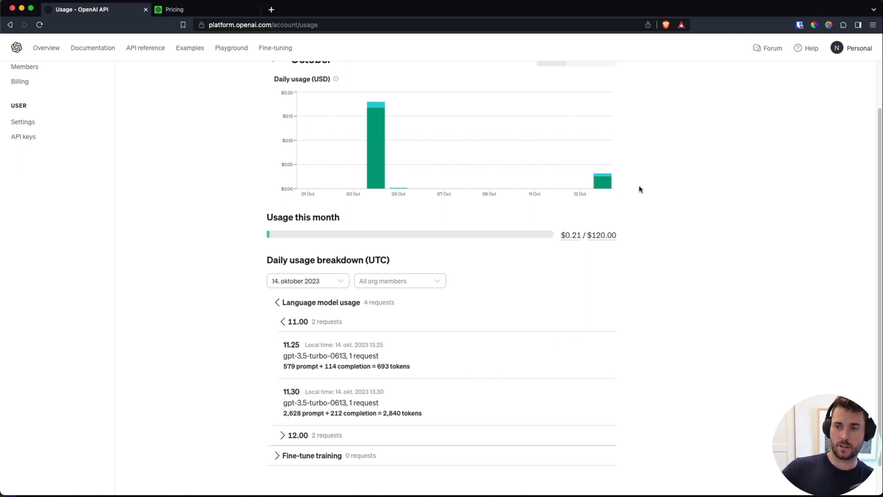
{"action": "mouse_move", "coordinate": [602, 180]}
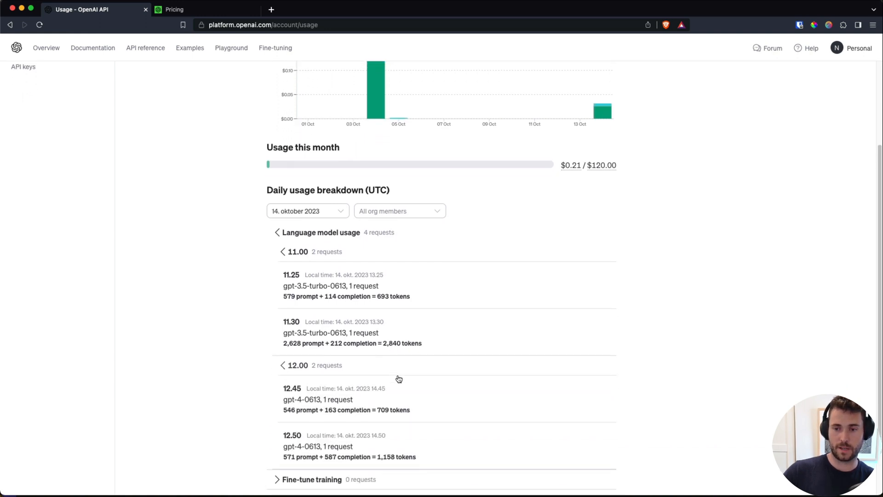
{"action": "left_click_drag", "start_coordinate": [294, 457], "coordinate": [417, 456]}
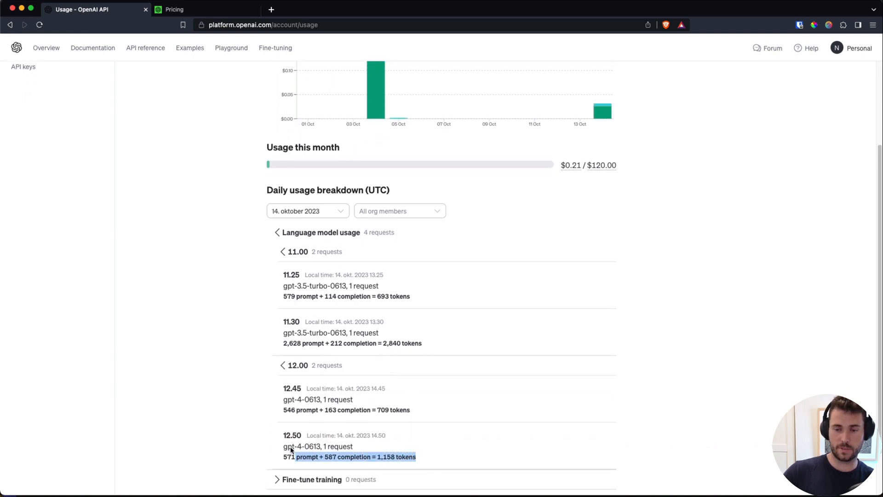
Step: Switch to the OpenAI pricing page and highlight the GPT-4 8K input rate of $0.03 per 1K tokens
{"action": "left_click", "coordinate": [173, 10]}
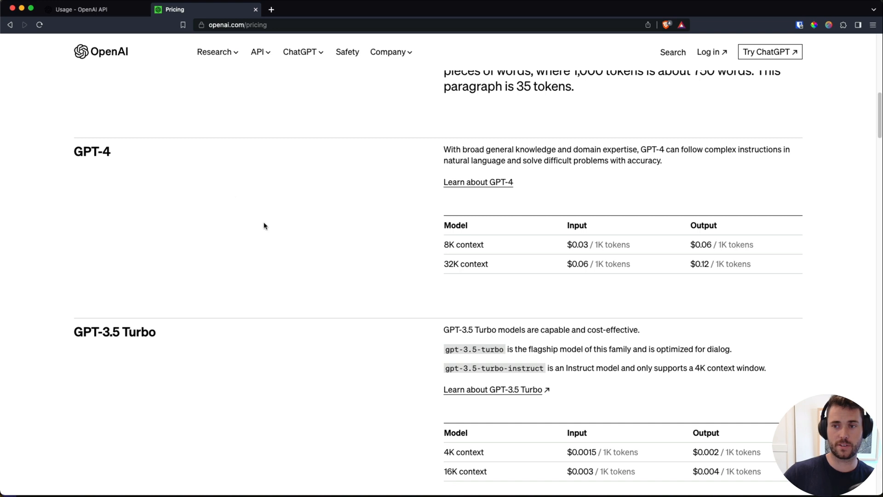
{"action": "mouse_move", "coordinate": [636, 285]}
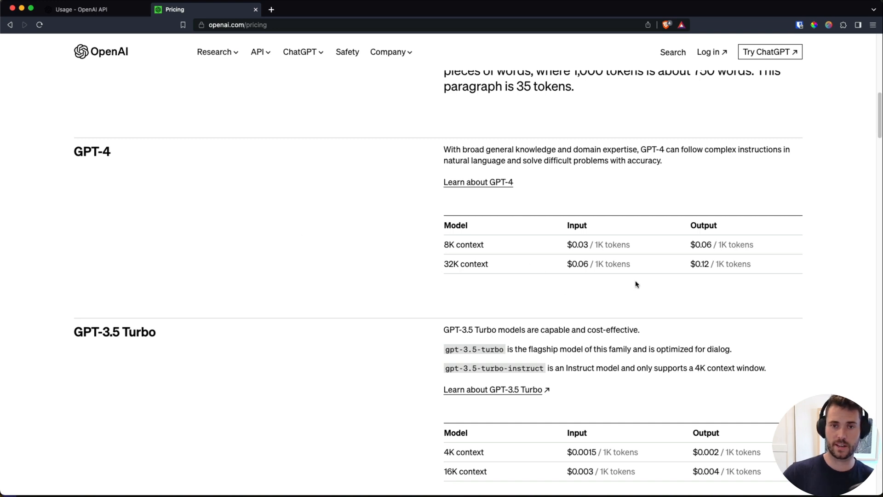
{"action": "left_click_drag", "start_coordinate": [571, 244], "coordinate": [630, 244]}
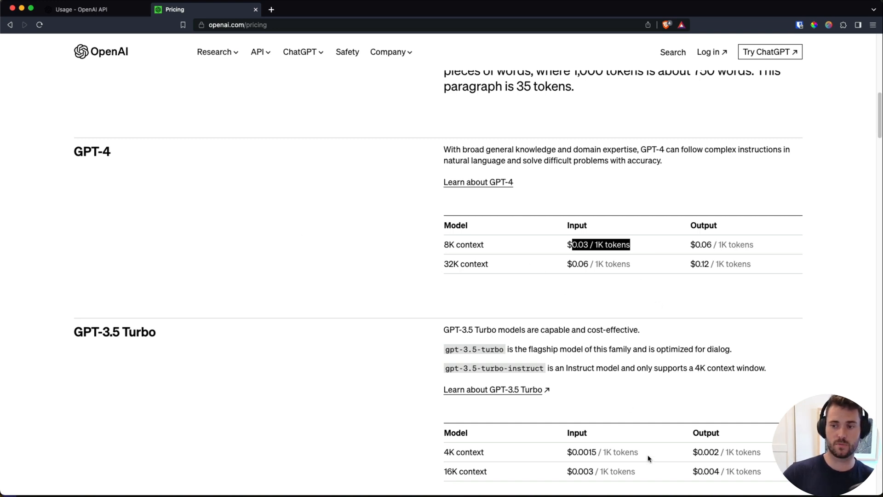